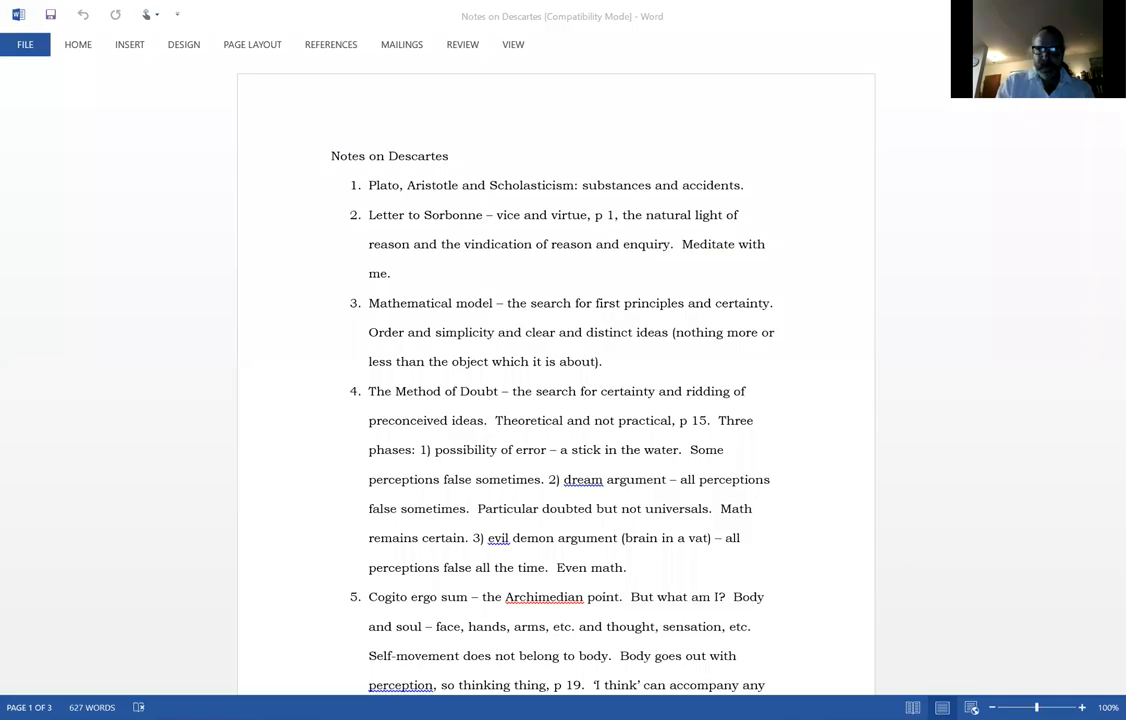
mouse_move(675, 120)
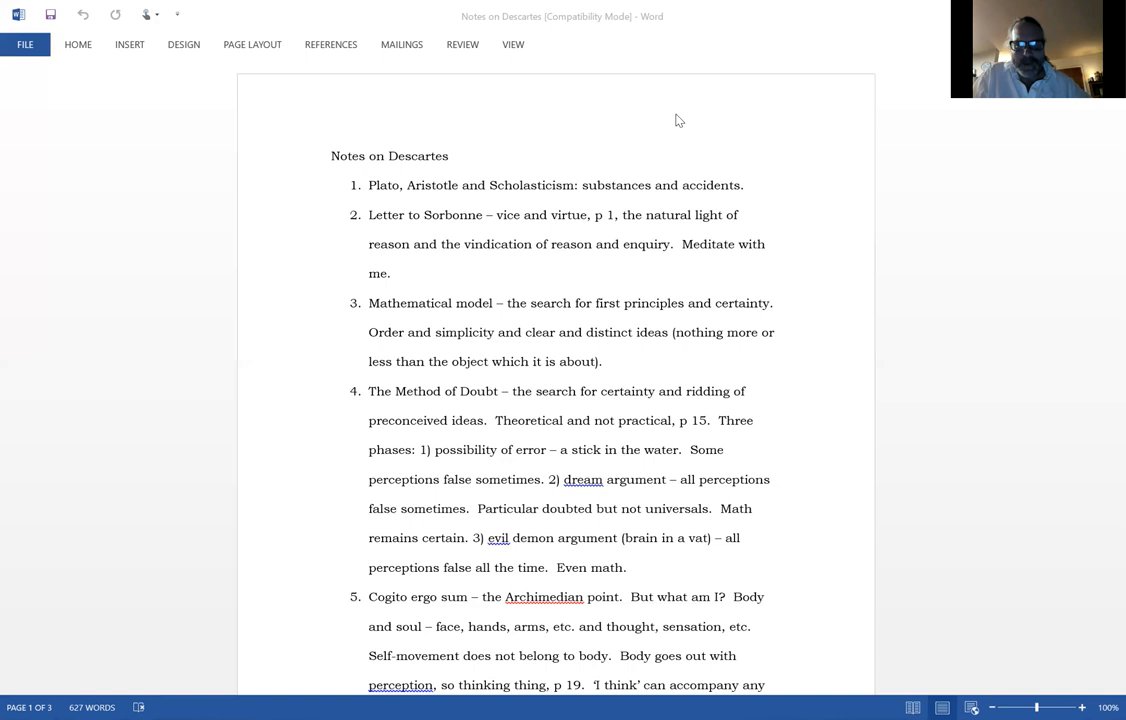
scroll(down, 3)
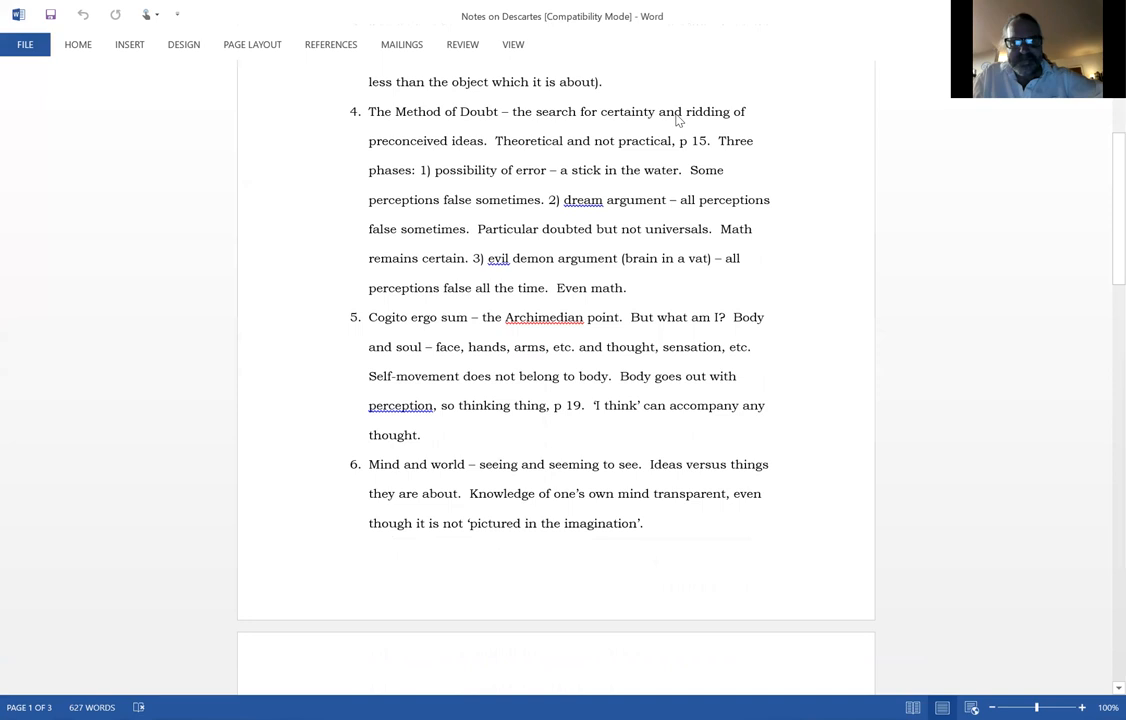
scroll(down, 3)
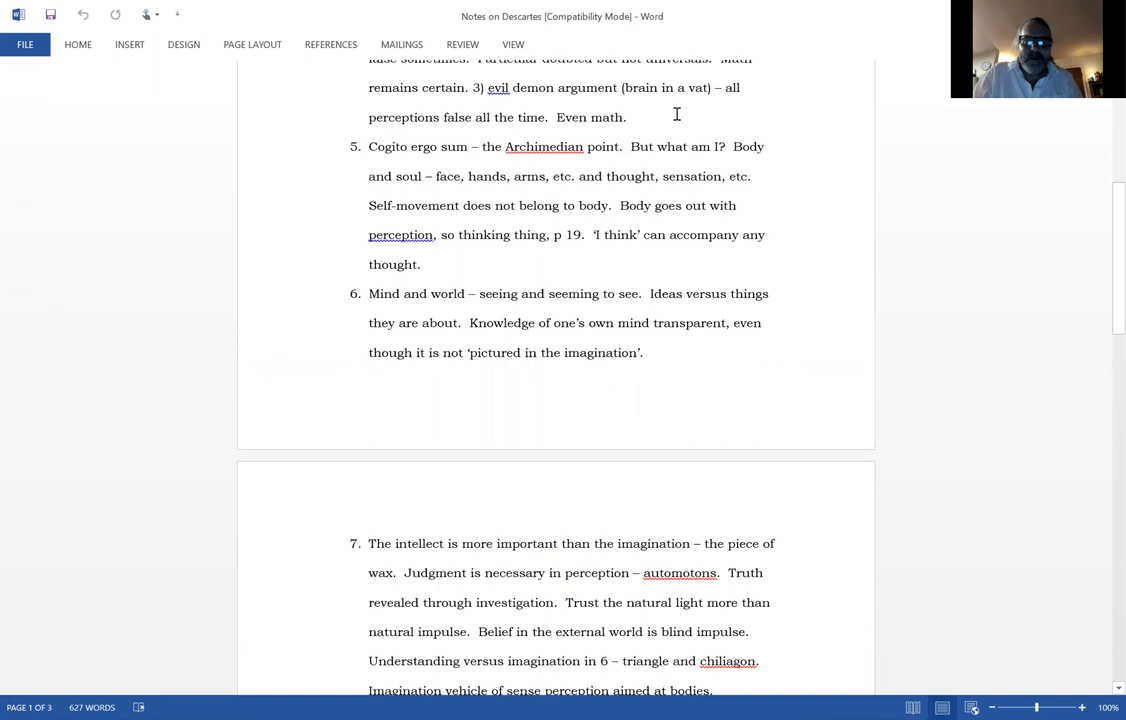